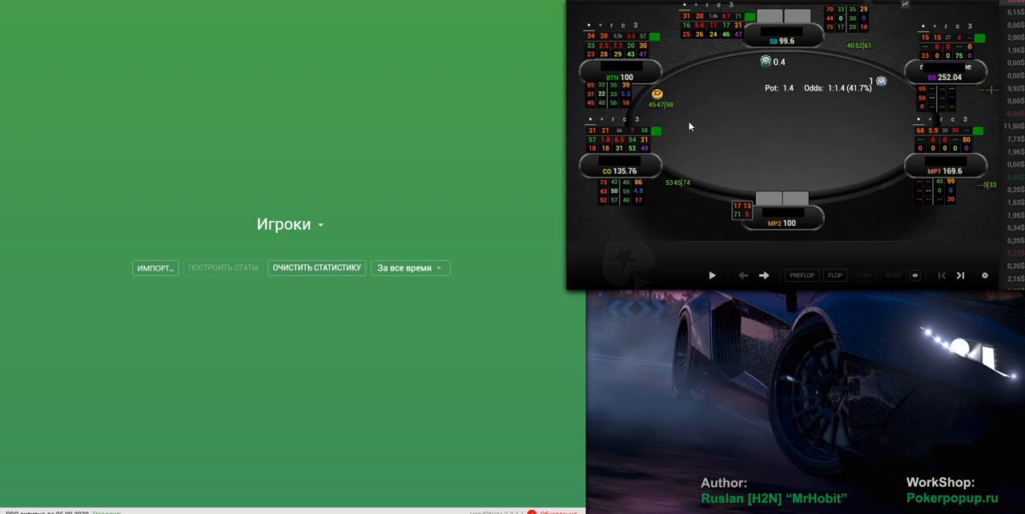
Open Hand2Note's main navigation menu from the players page
left_click(654, 130)
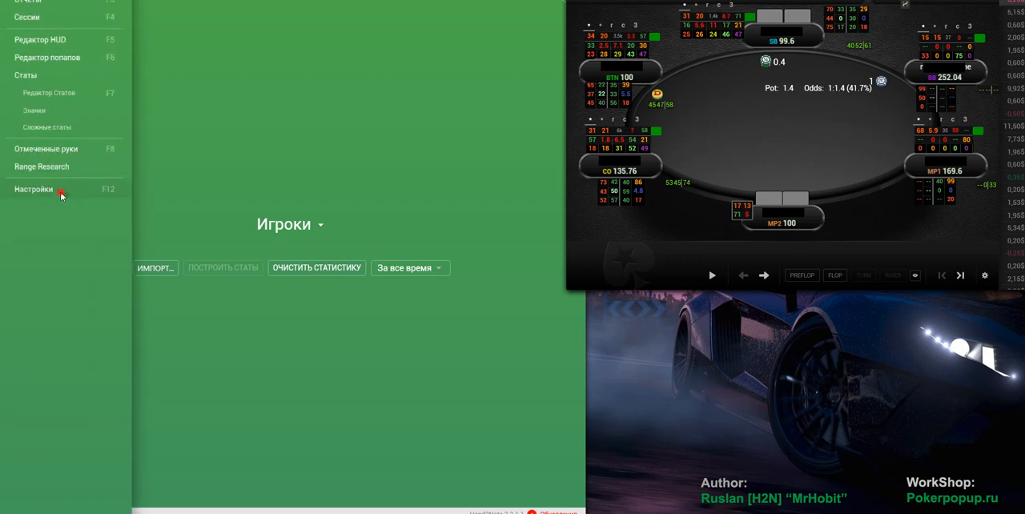
Go to Settings and show the colour markers page listing Reg and Fish
left_click(32, 189)
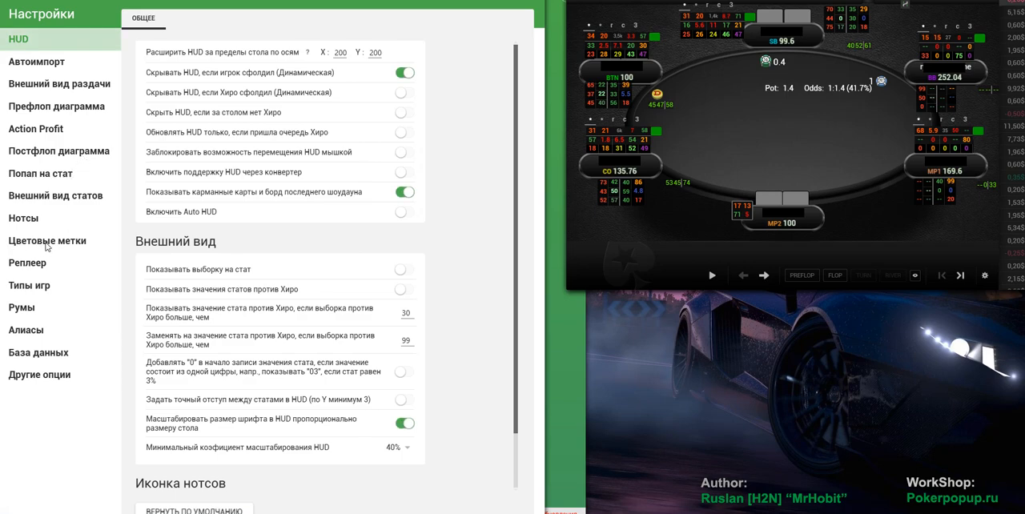
left_click(48, 241)
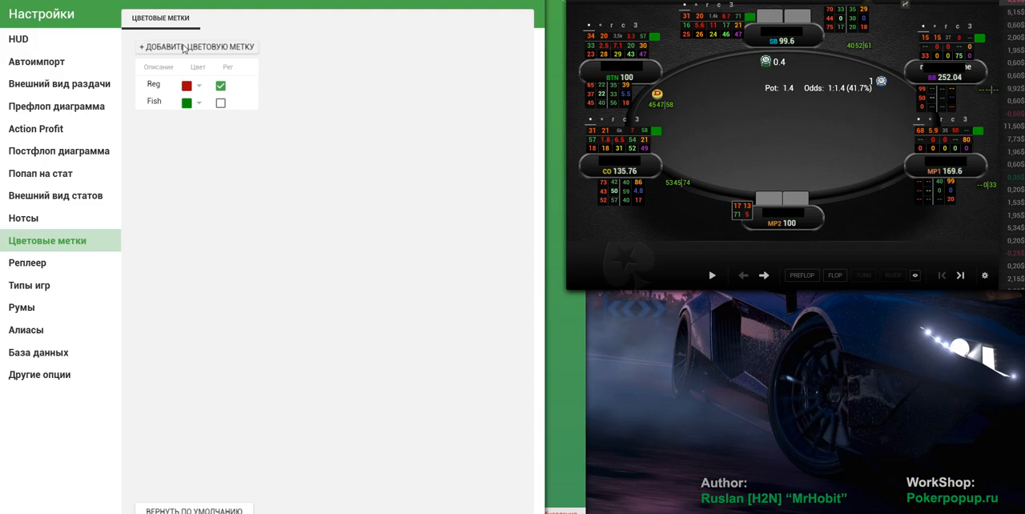
Add new colour markers and name the first one Strong Reg in orange
left_click(195, 45)
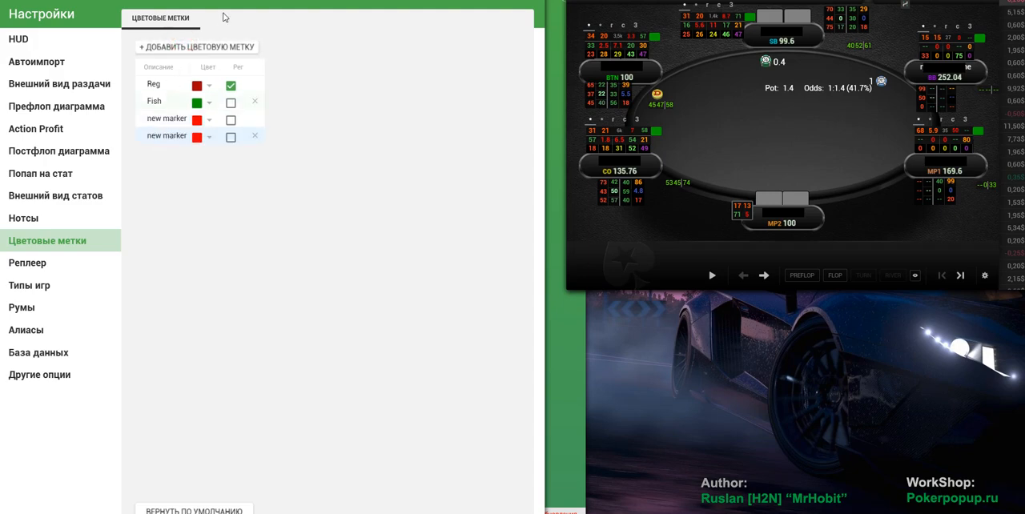
left_click(195, 46)
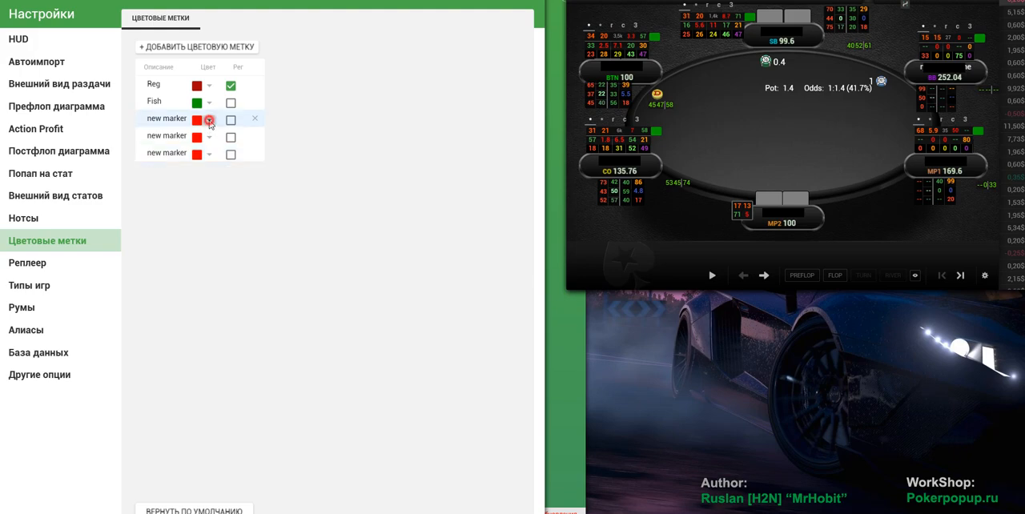
left_click(208, 119)
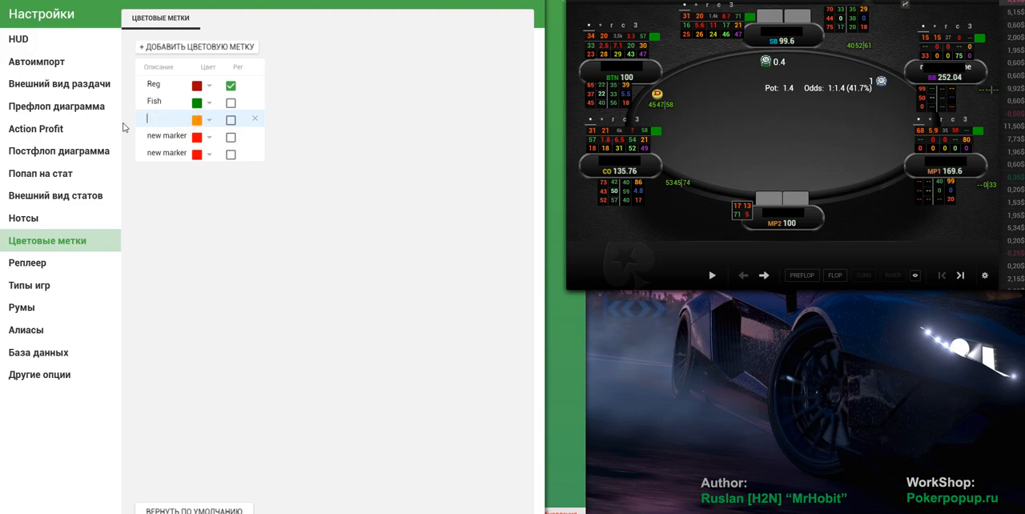
type("Strong Reg")
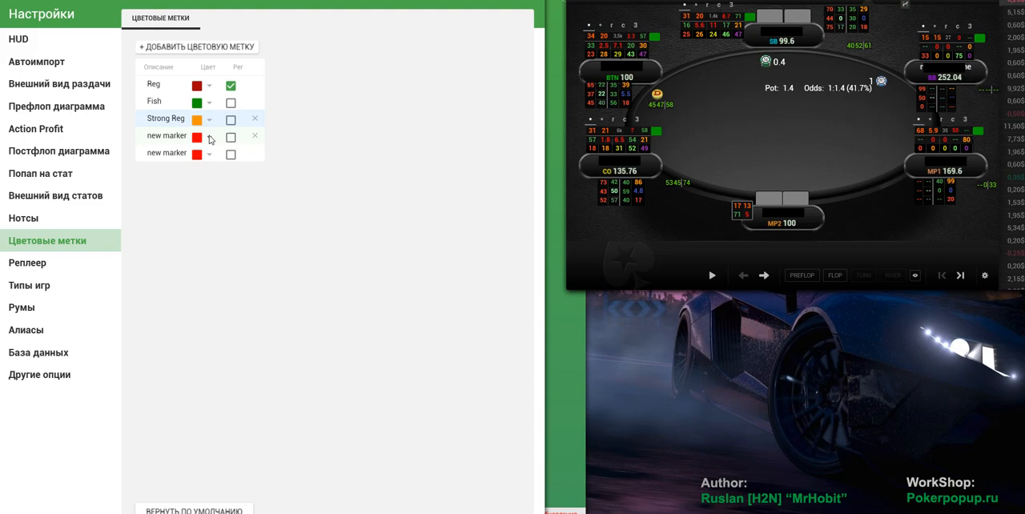
left_click(199, 136)
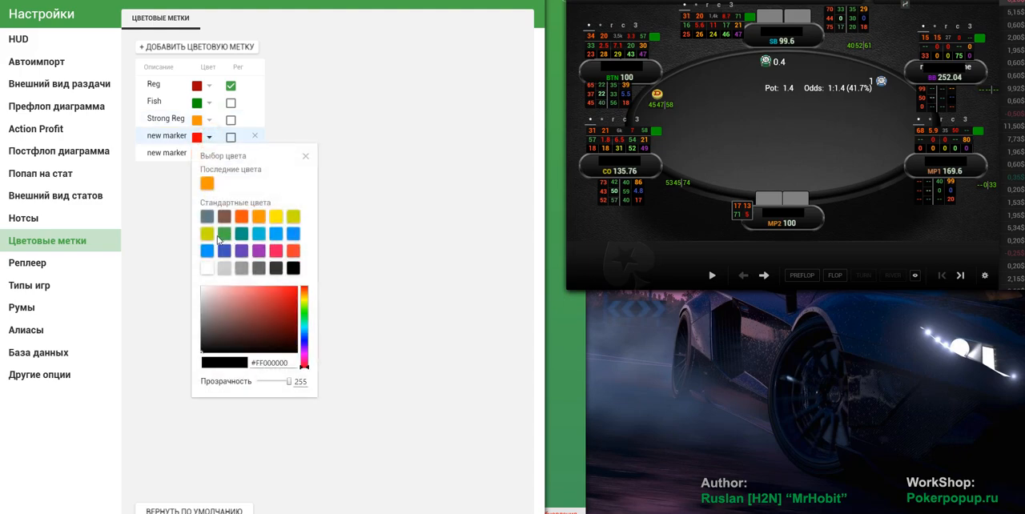
Colour the next marker light green and name it Light Fish
left_click(305, 296)
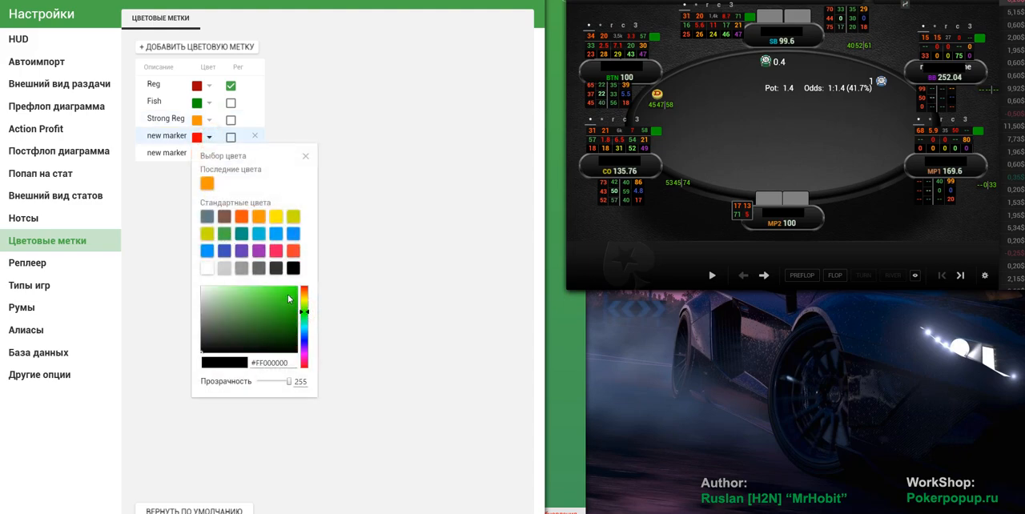
left_click(205, 182)
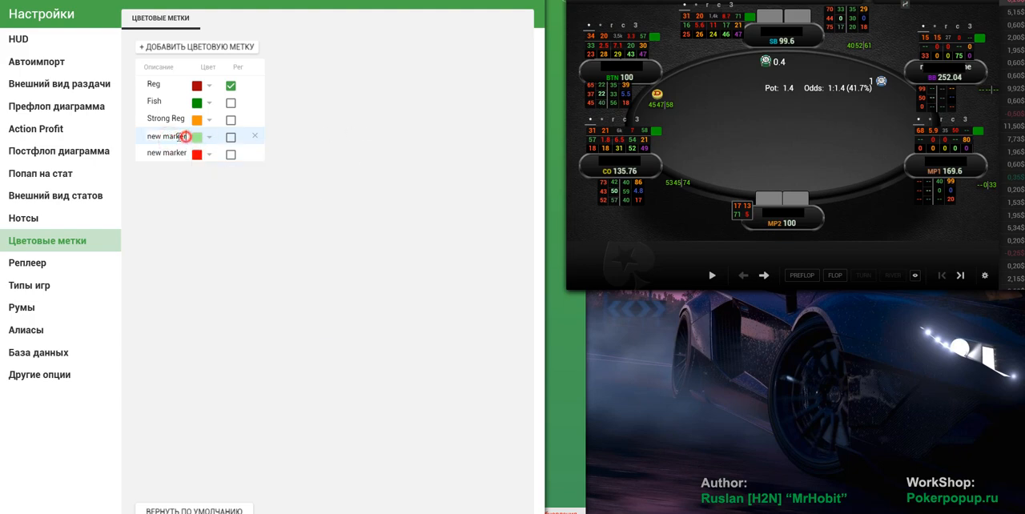
type("Light Fish")
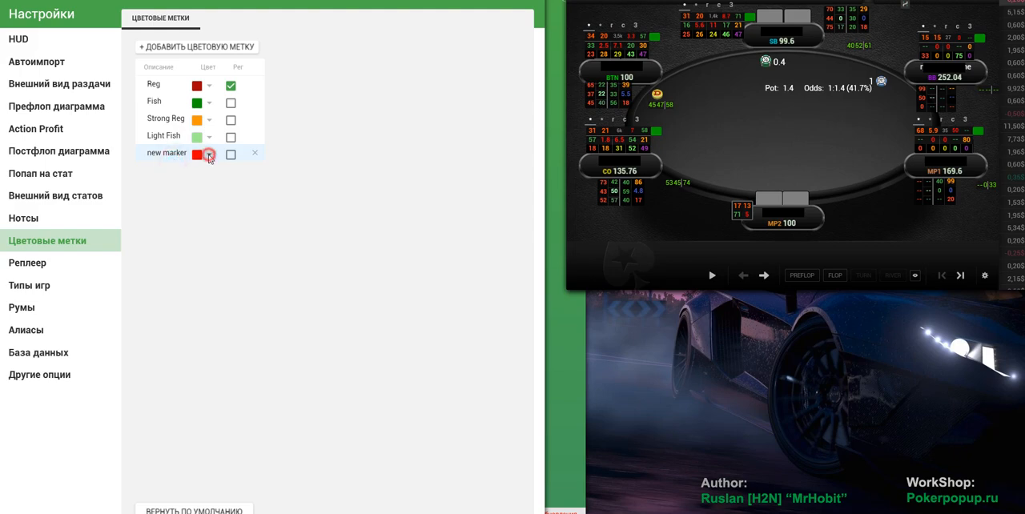
Colour the last marker dark grey and rename it Nit
left_click(208, 152)
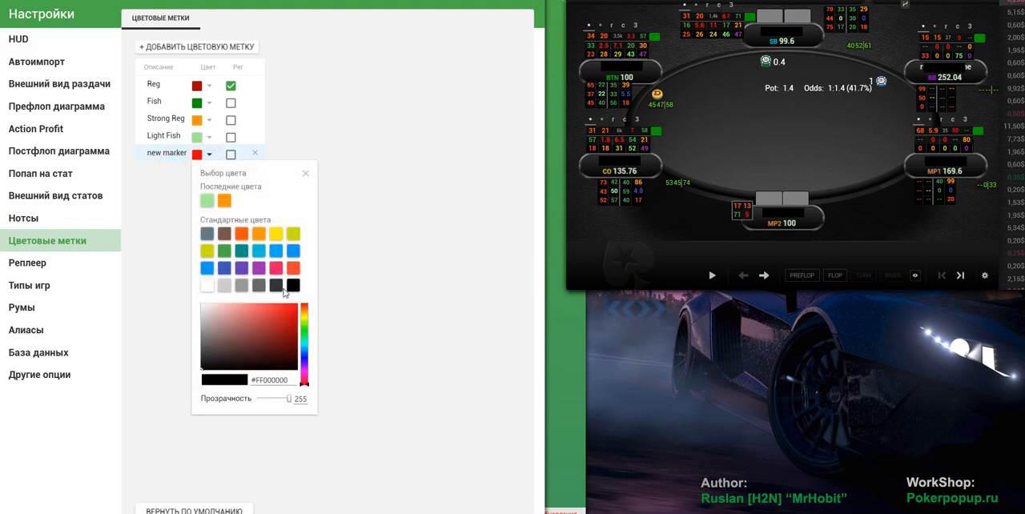
left_click(258, 285)
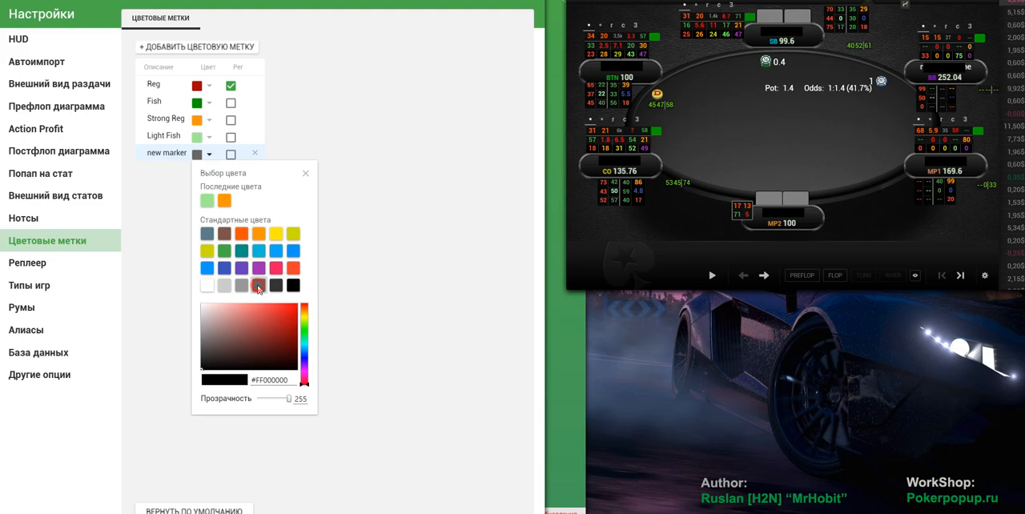
left_click(259, 285)
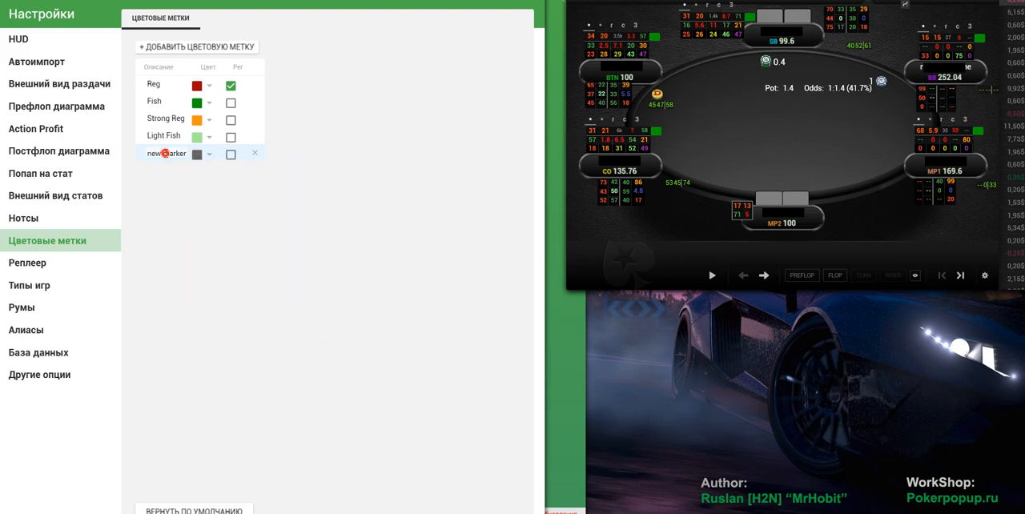
double_click(167, 152)
type("Nit")
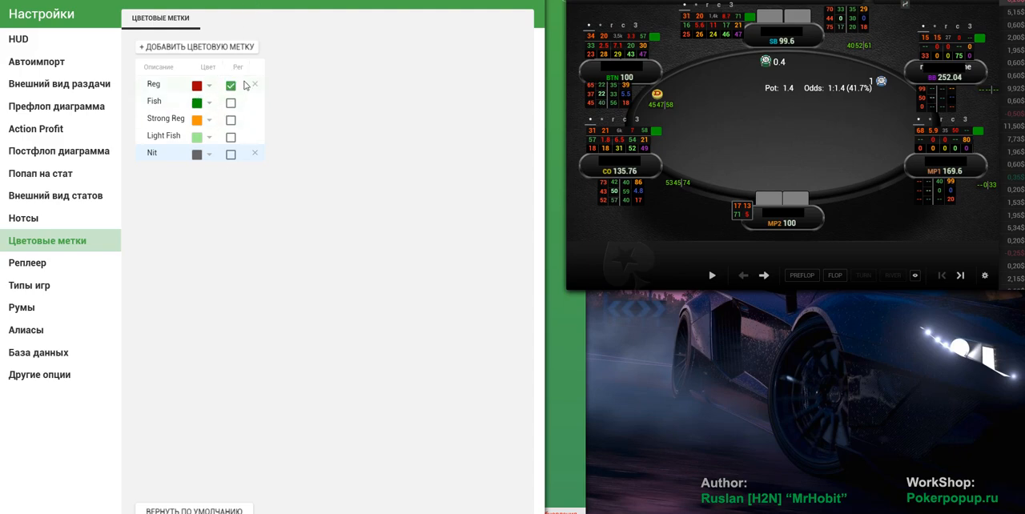
Flag Strong Reg and Nit as regulars, leaving Fish and Light Fish unflagged
left_click(230, 85)
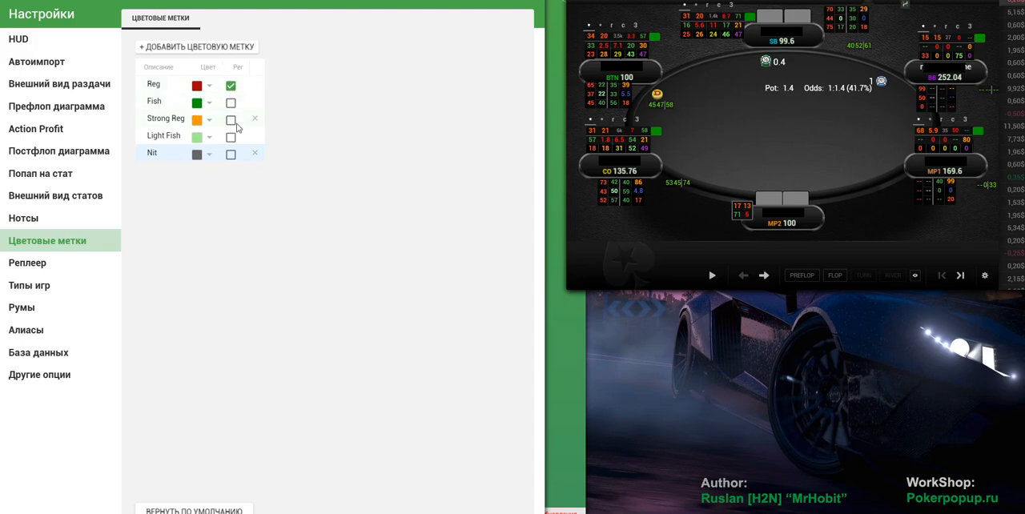
left_click(231, 119)
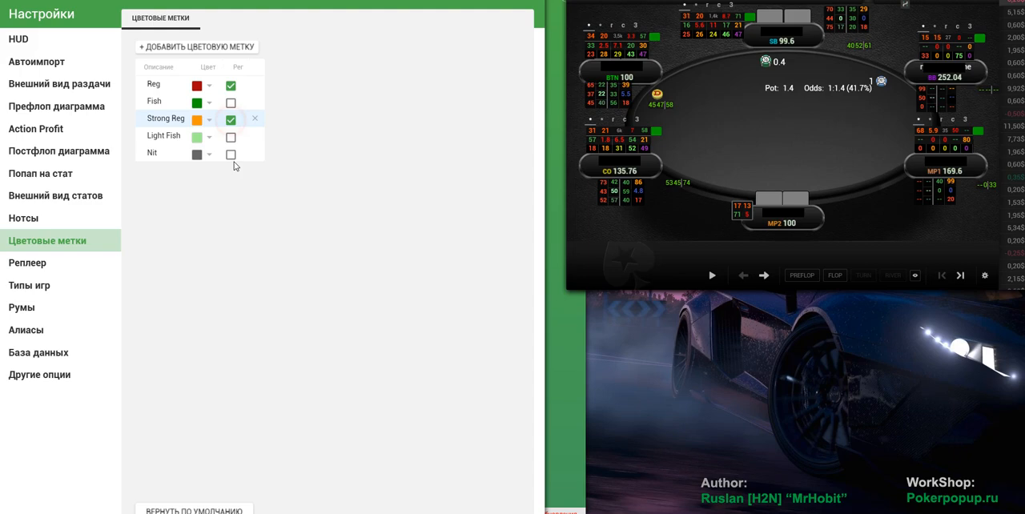
left_click(230, 153)
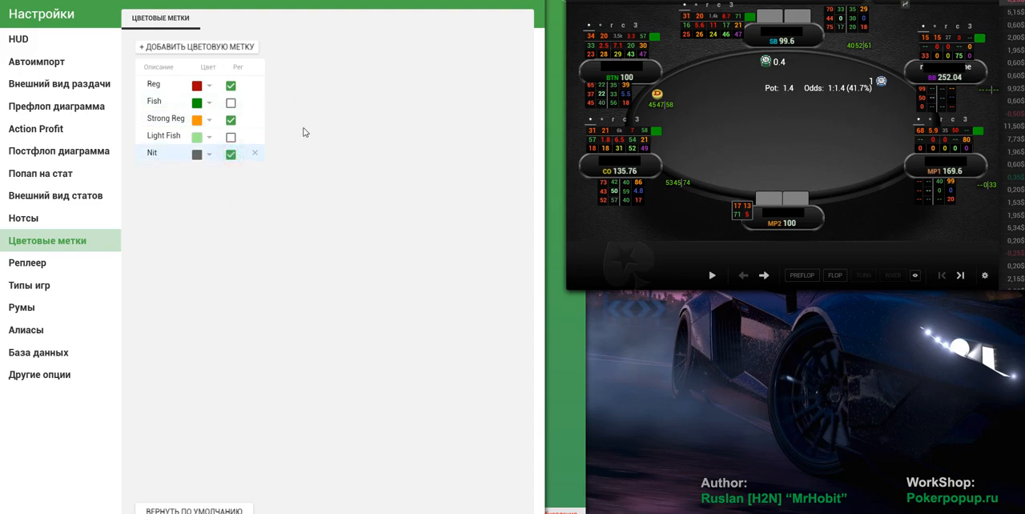
mouse_move(296, 36)
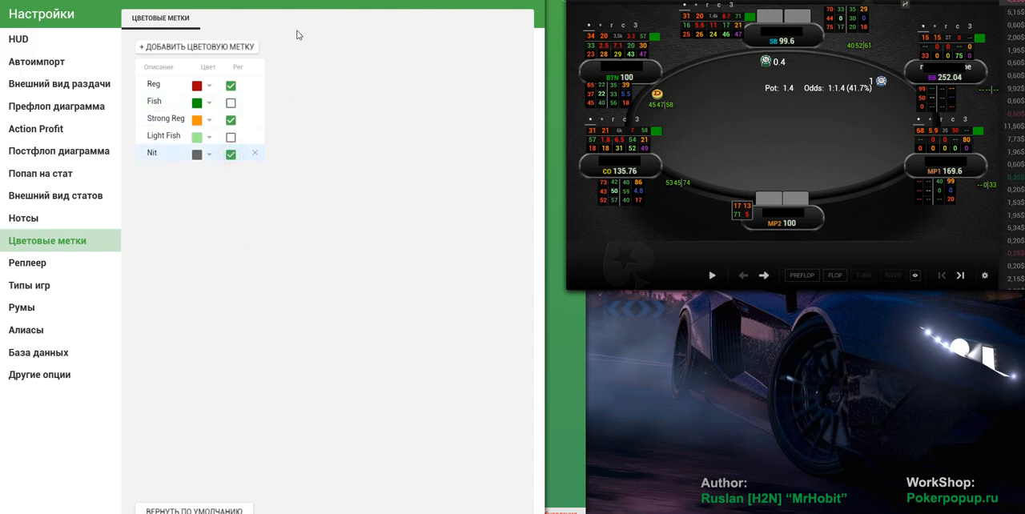
mouse_move(46, 293)
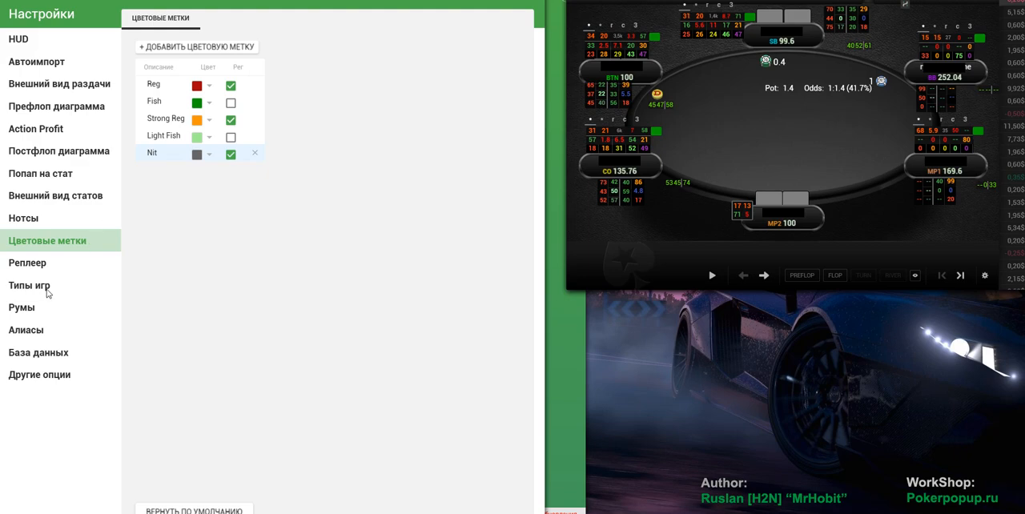
left_click(28, 285)
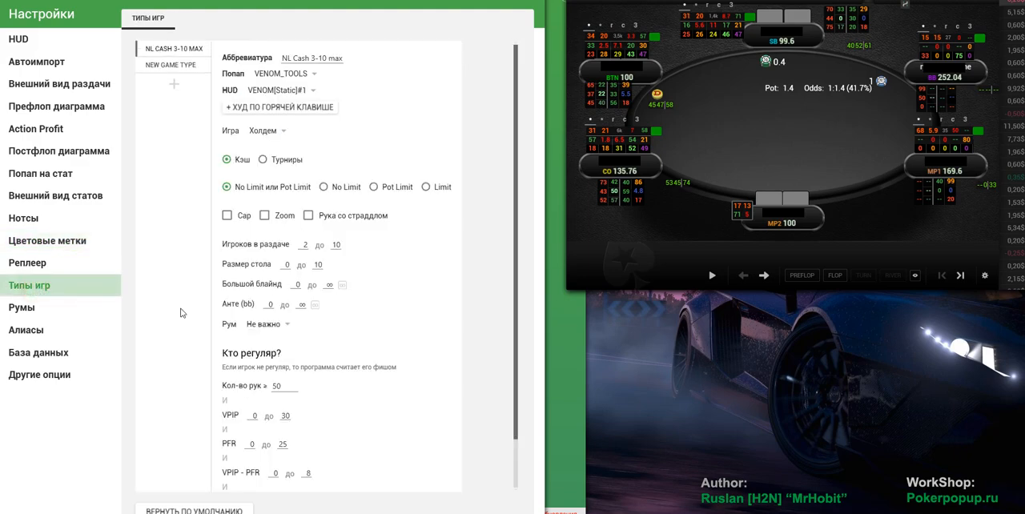
mouse_move(253, 393)
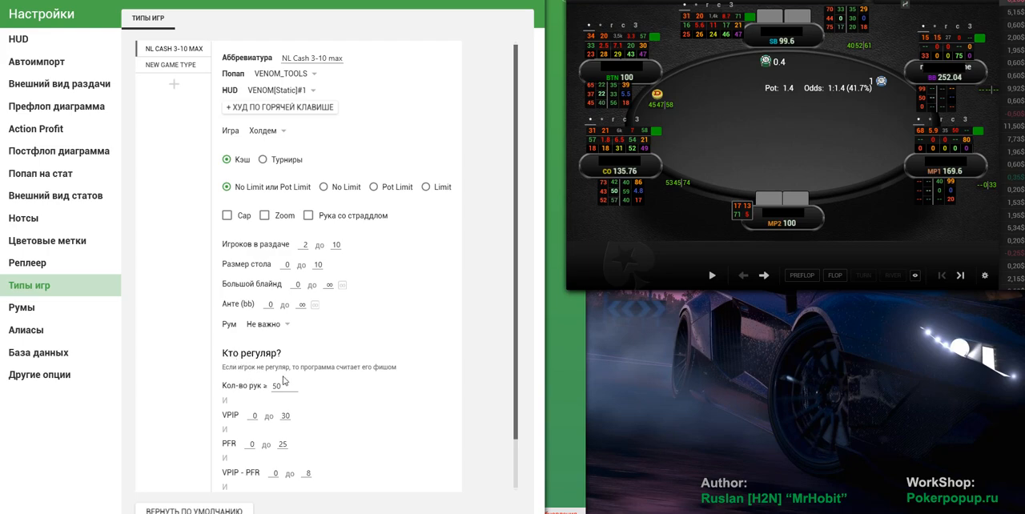
mouse_move(203, 370)
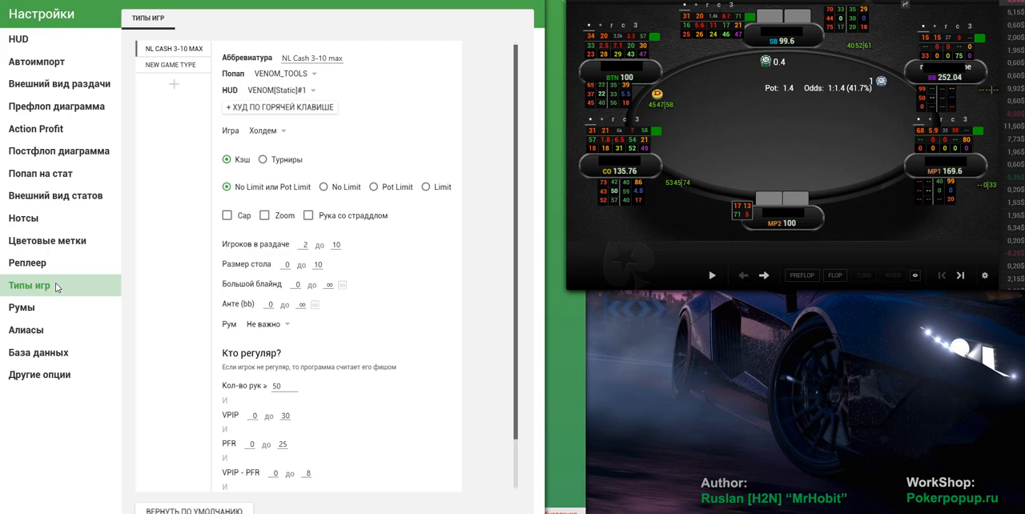
left_click(48, 240)
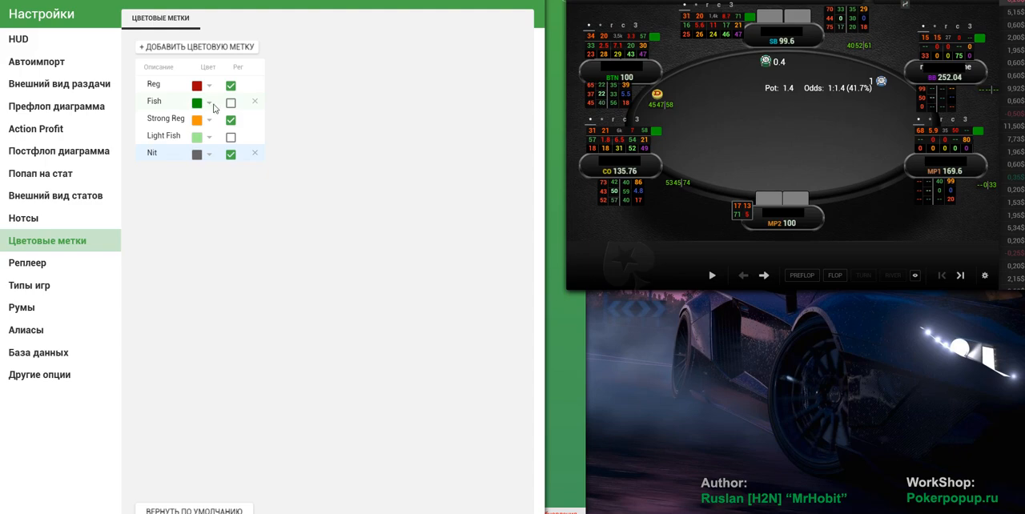
mouse_move(144, 139)
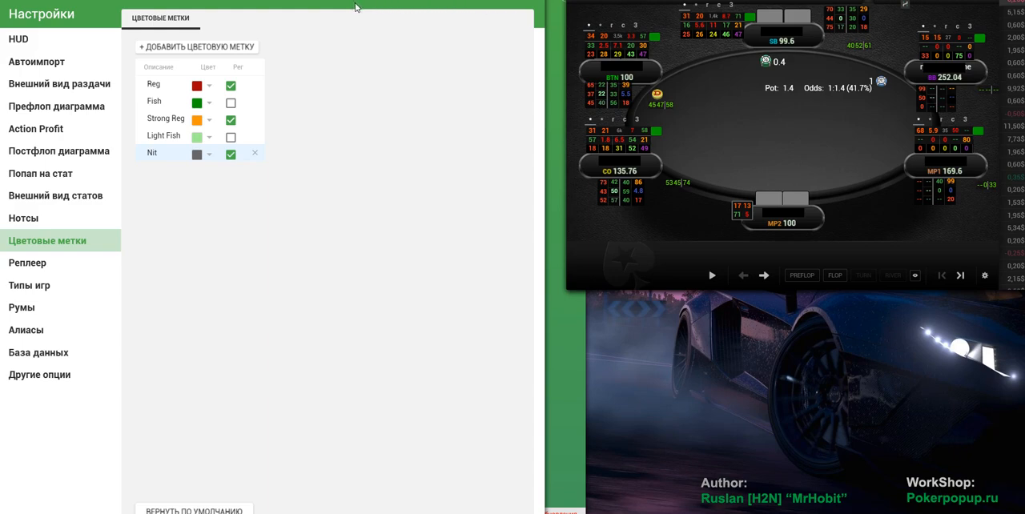
mouse_move(291, 9)
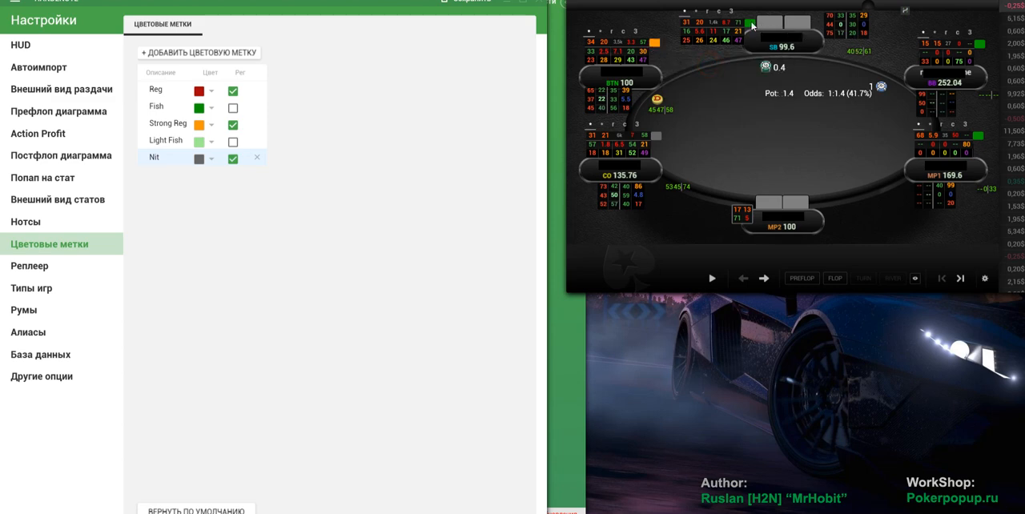
left_click(751, 22)
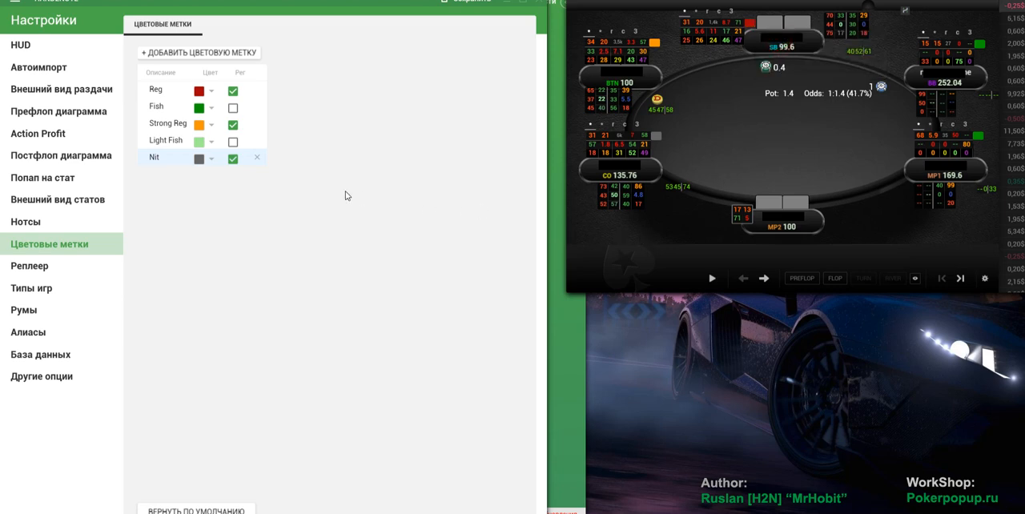
mouse_move(191, 169)
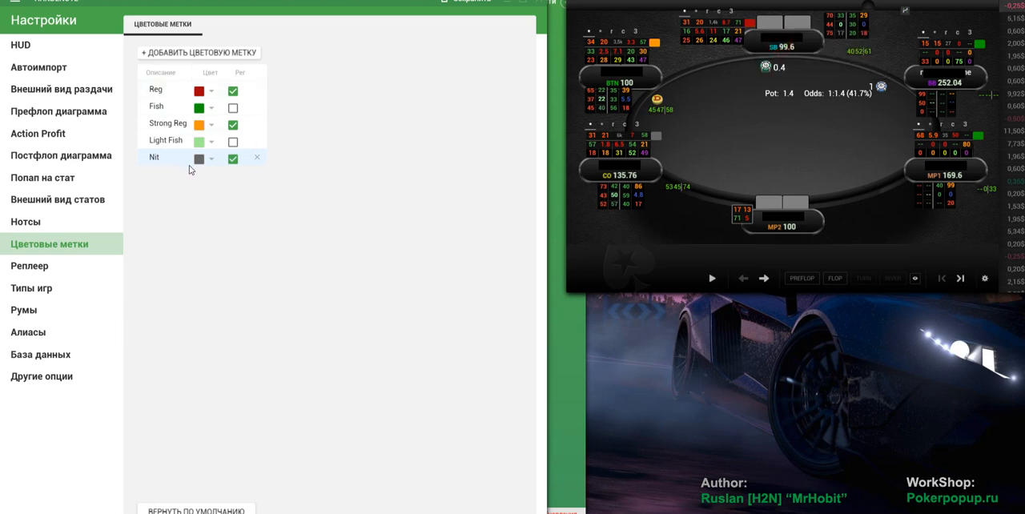